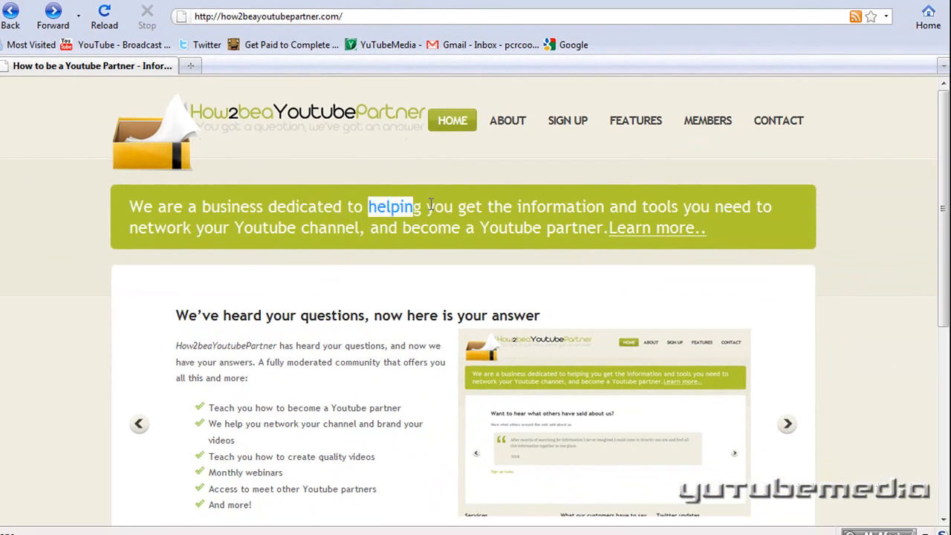
# Highlight 'helping' in the welcome message, then navigate to the About page.
pyautogui.doubleClick(468, 206)
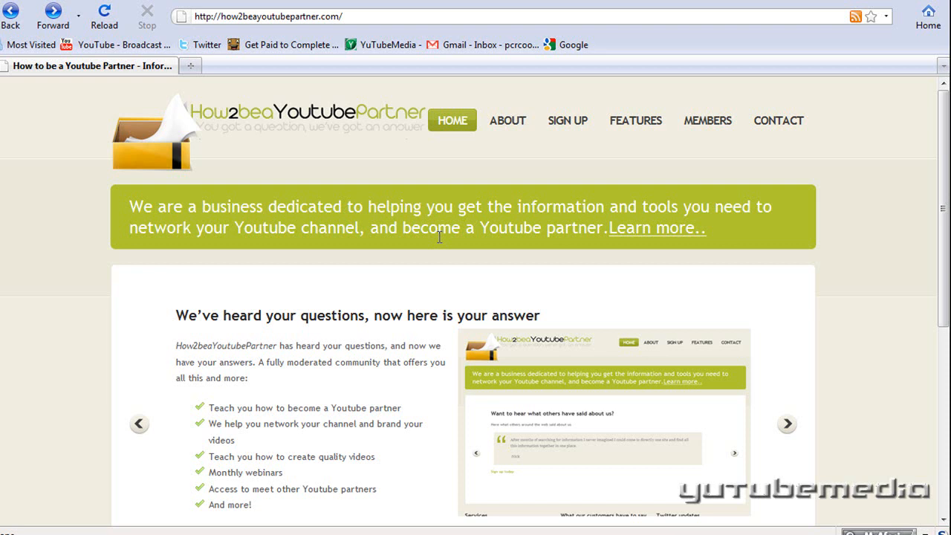
pyautogui.scroll(-3)
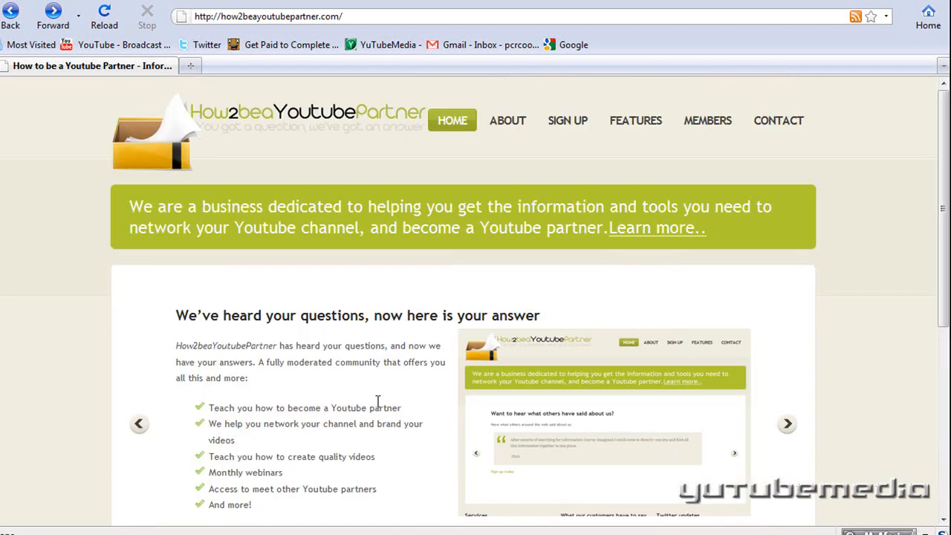
pyautogui.click(508, 121)
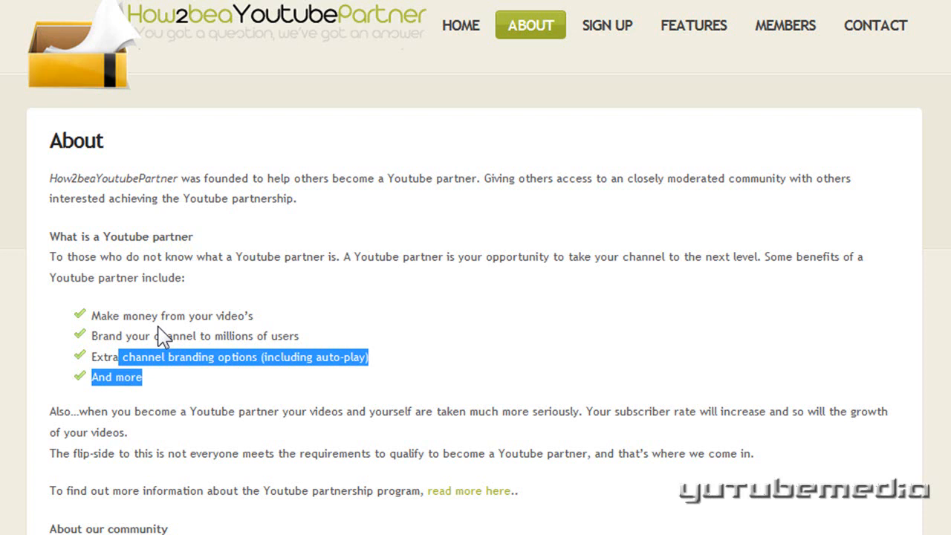
pyautogui.moveTo(532, 104)
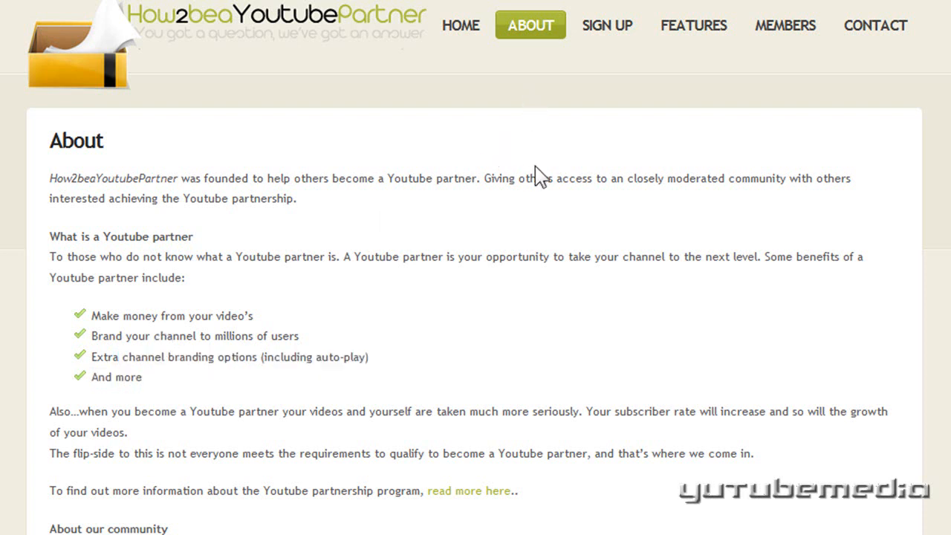
# Navigate from About to the Sign Up page showing $1.95/month pricing.
pyautogui.click(606, 25)
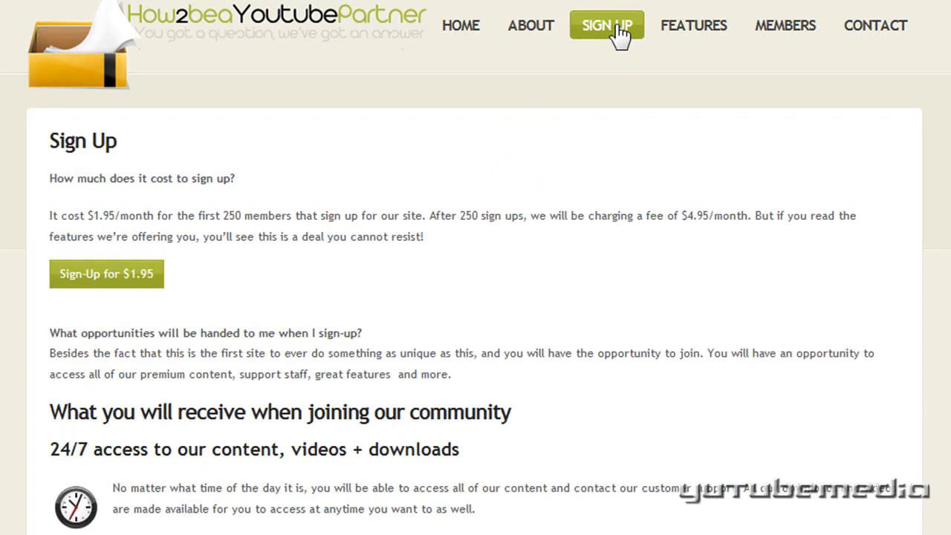
pyautogui.moveTo(261, 285)
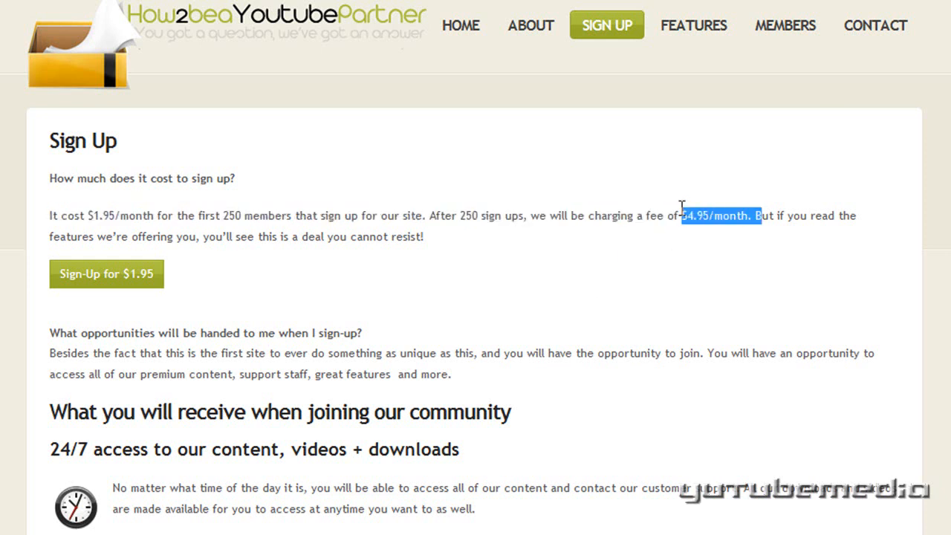
pyautogui.scroll(-3)
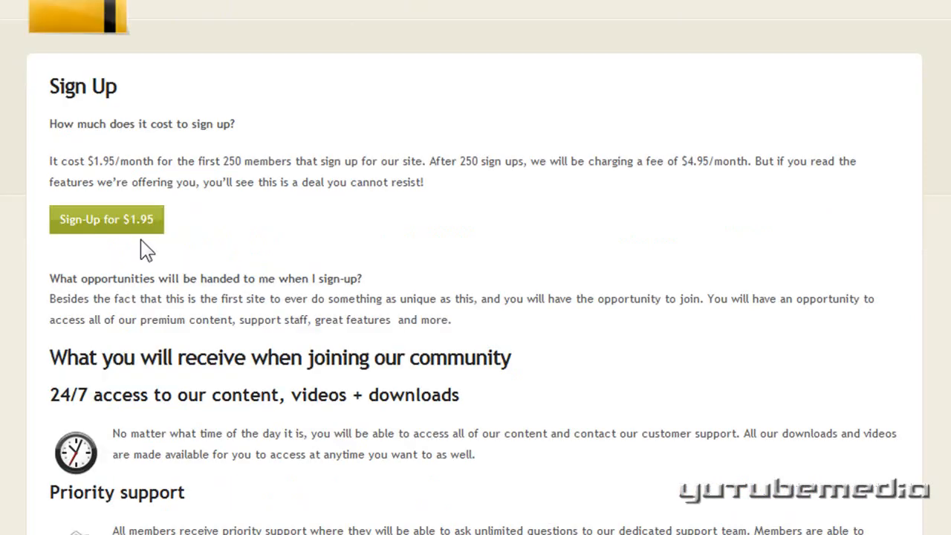
pyautogui.moveTo(116, 223)
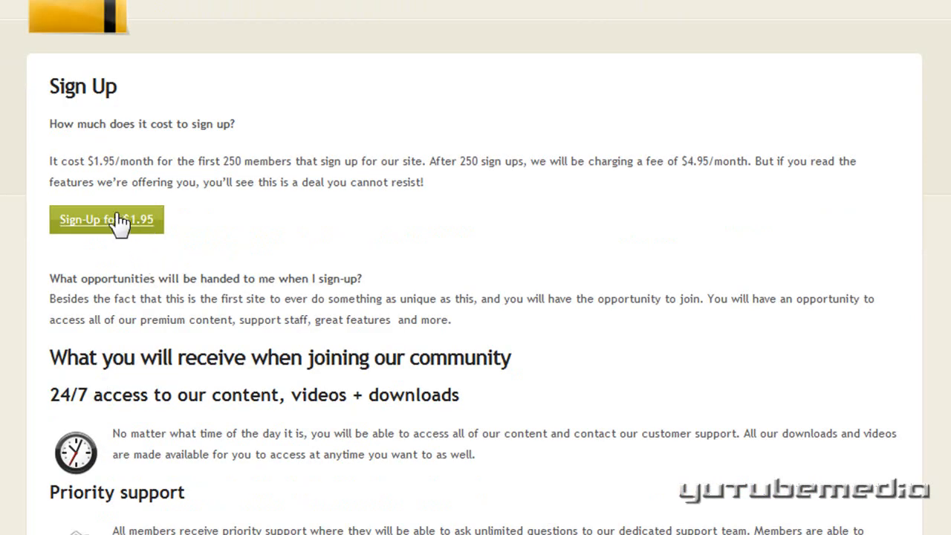
pyautogui.moveTo(45, 166)
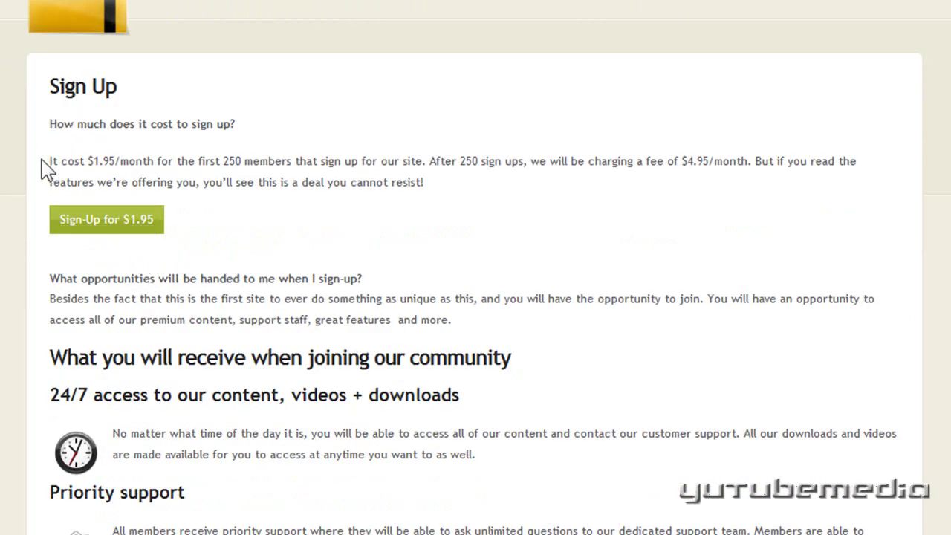
pyautogui.scroll(-3)
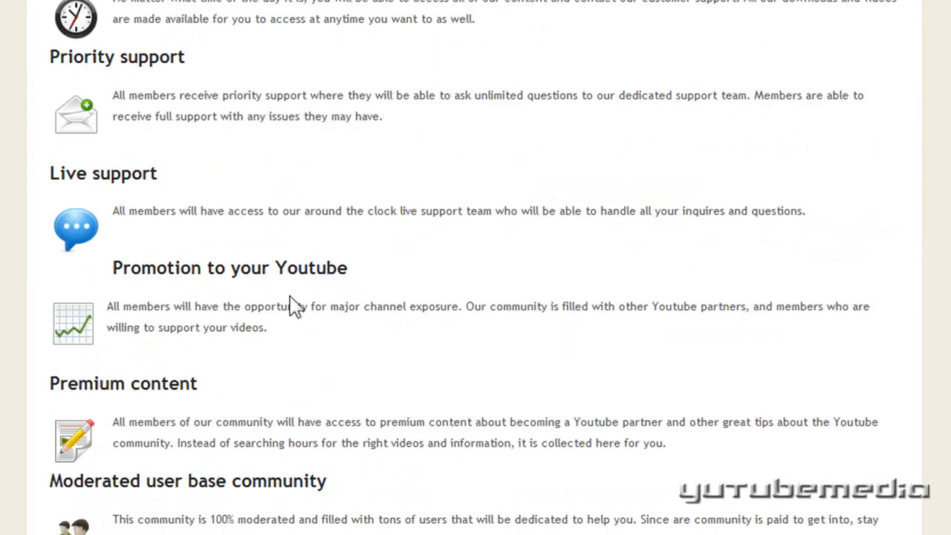
pyautogui.moveTo(256, 211)
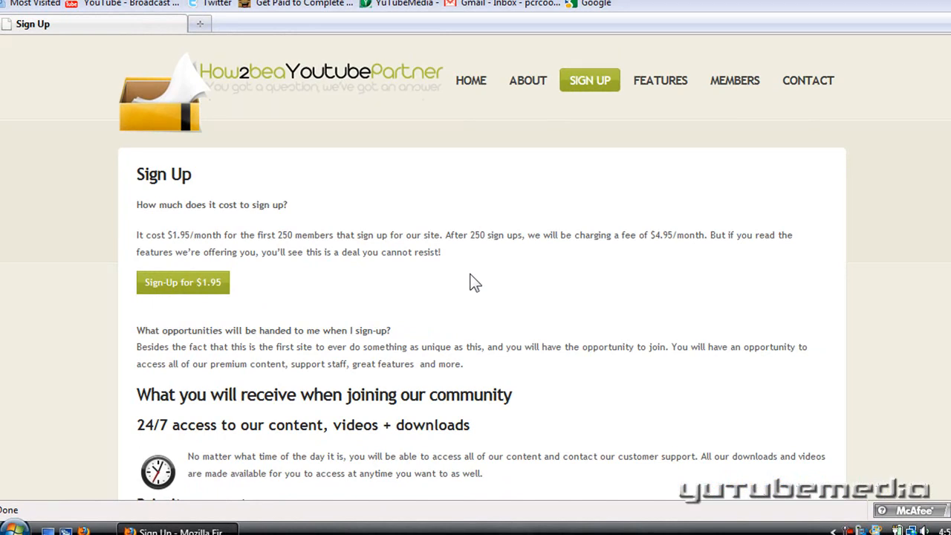
pyautogui.moveTo(472, 281)
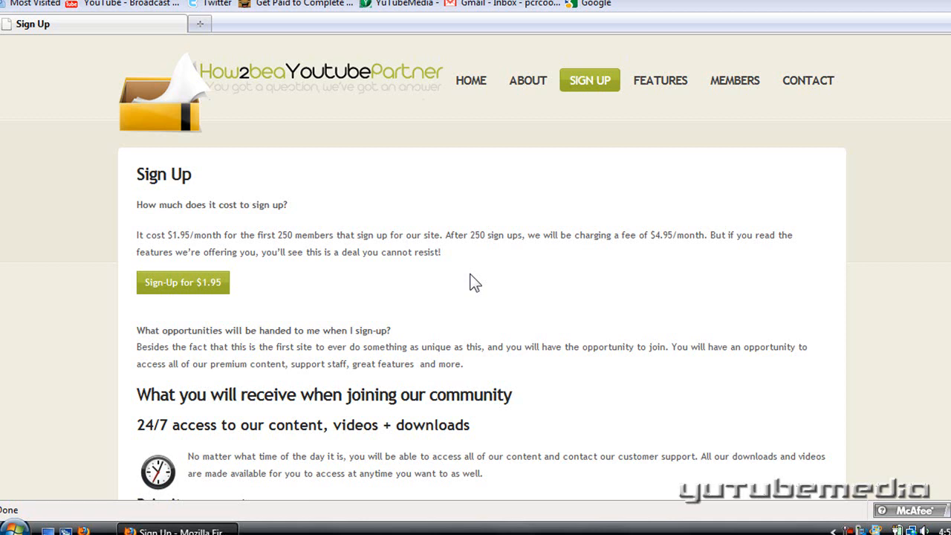
pyautogui.moveTo(651, 80)
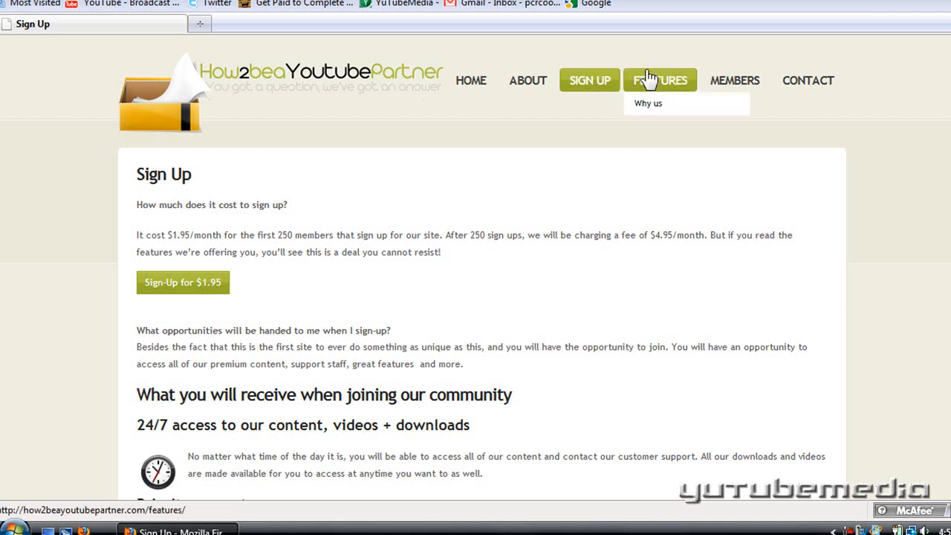
pyautogui.click(659, 81)
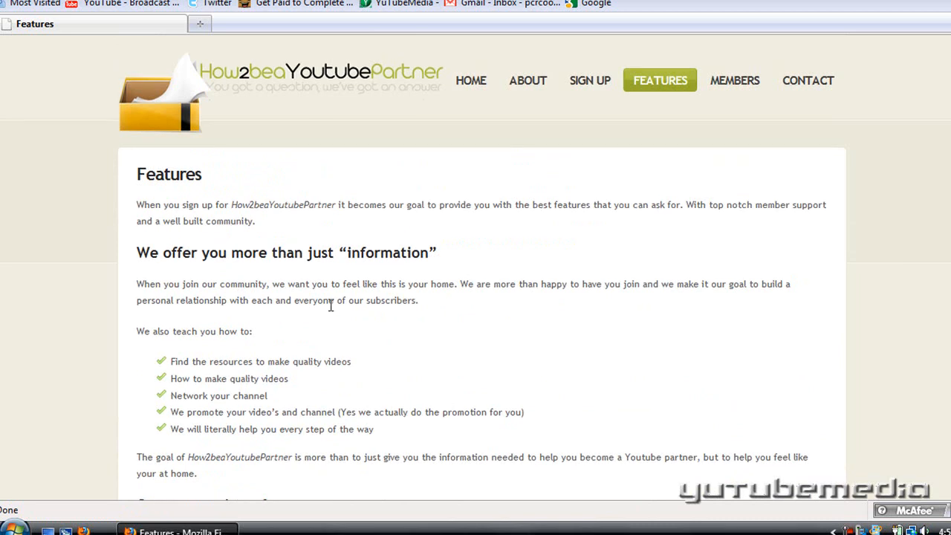
pyautogui.click(589, 81)
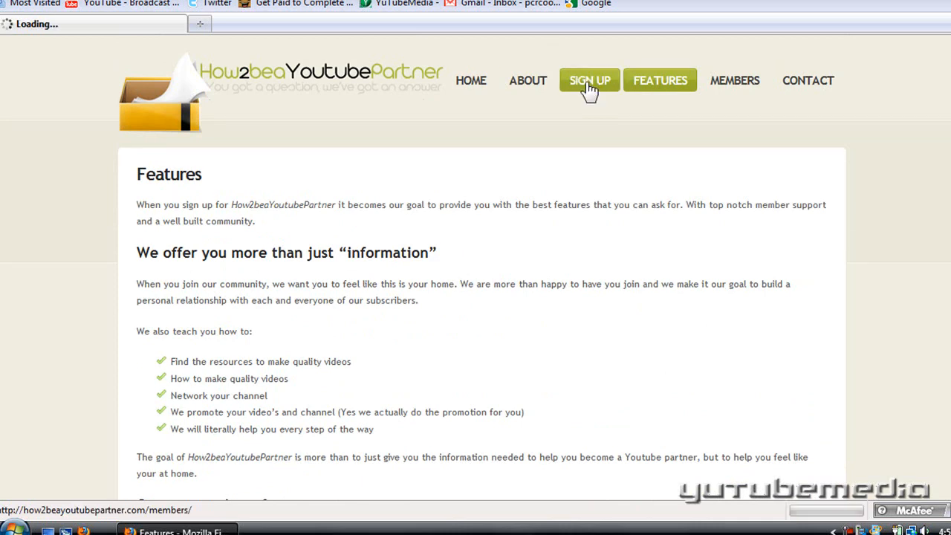
pyautogui.click(589, 80)
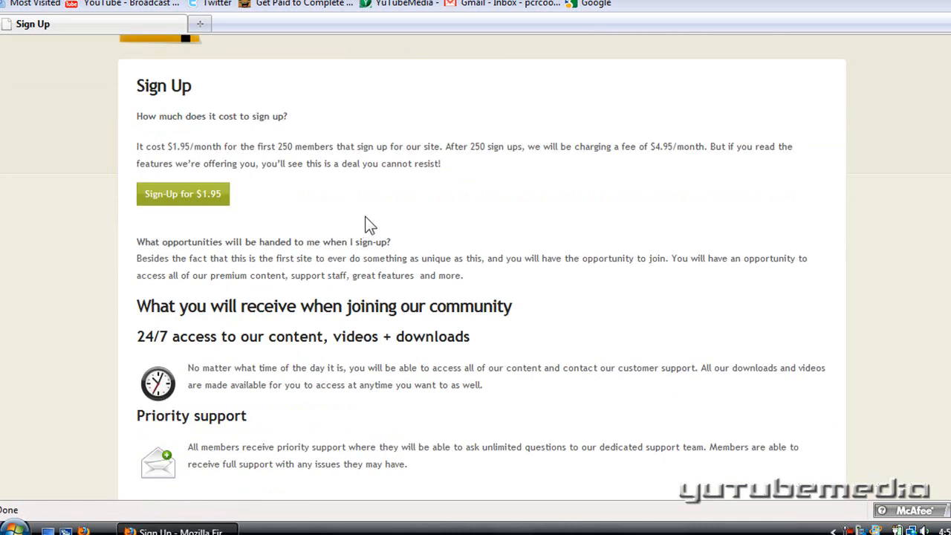